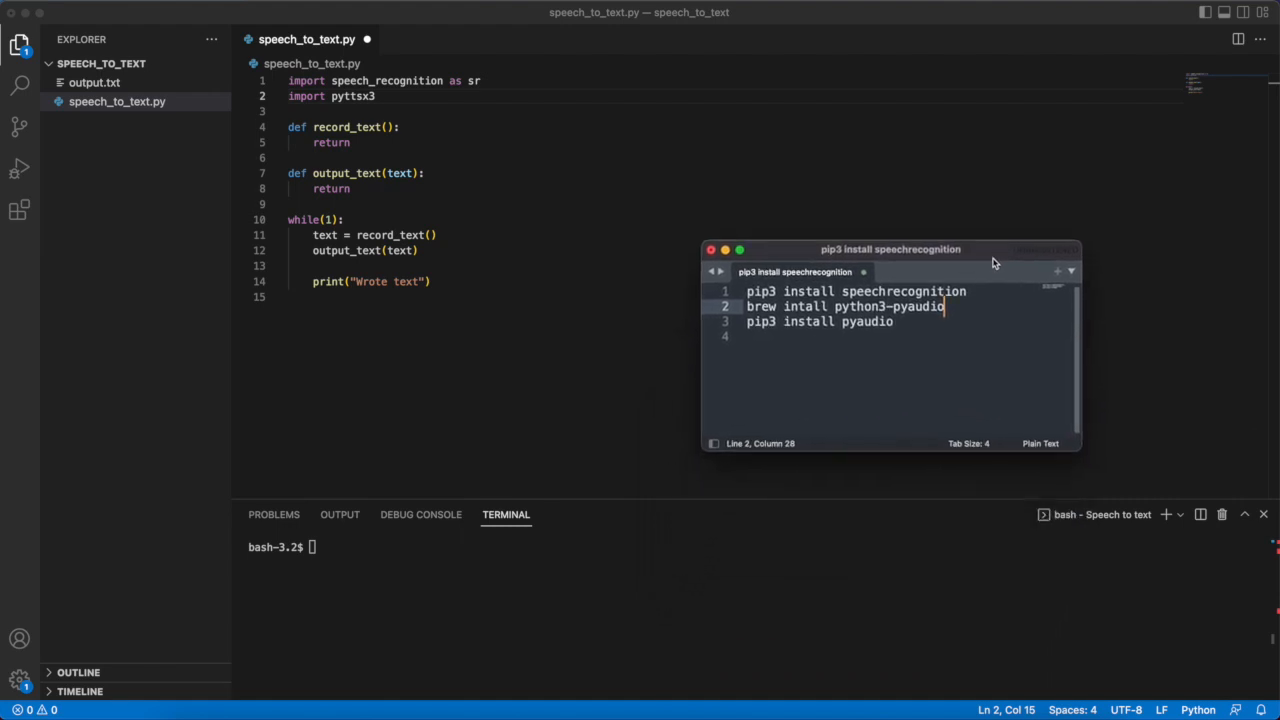
mouse_move(1065, 219)
text(r = sr.Recognizer())
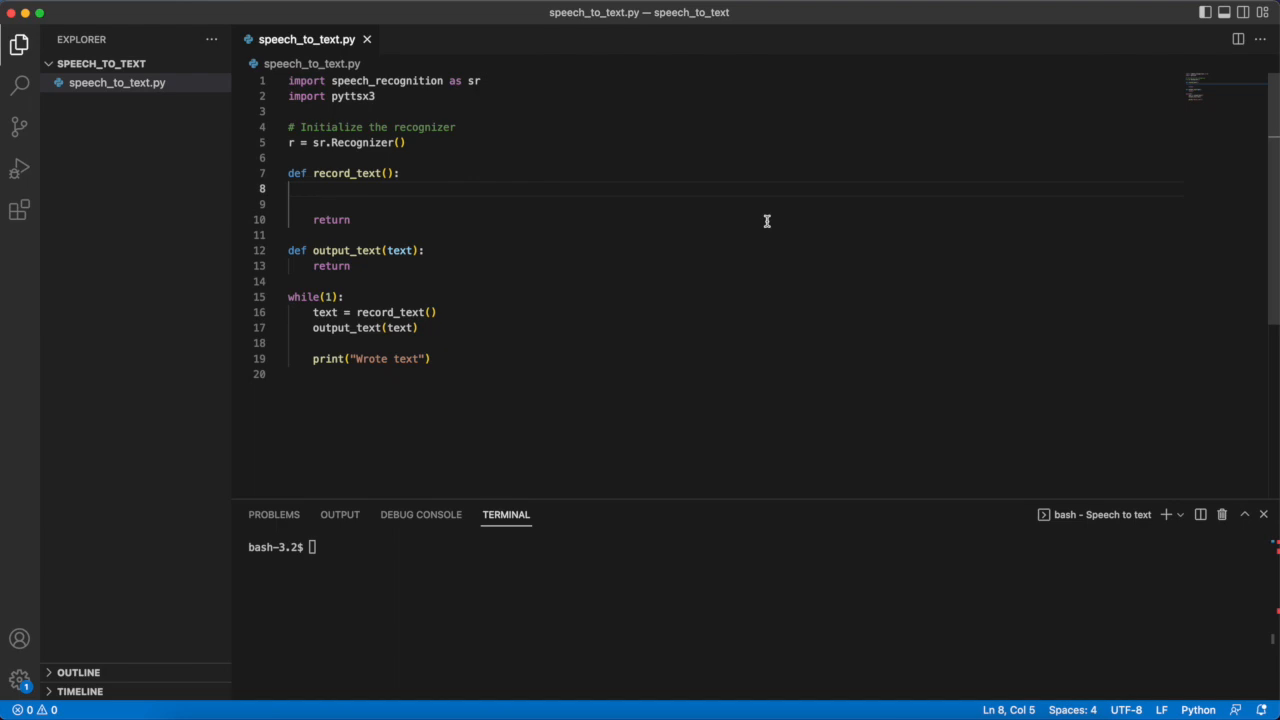
mouse_move(612, 233)
text(# Loop in case of errors)
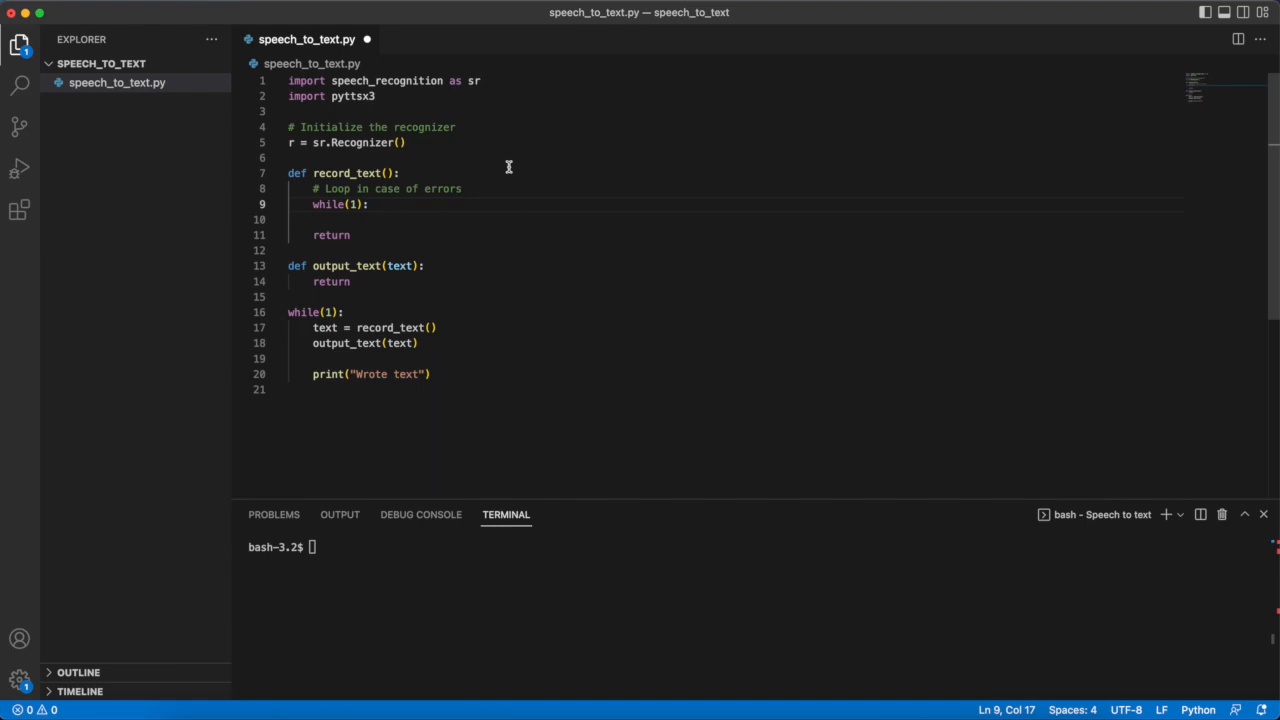
Add a try: block inside record_text's loop and start a new line within it.
click(388, 204)
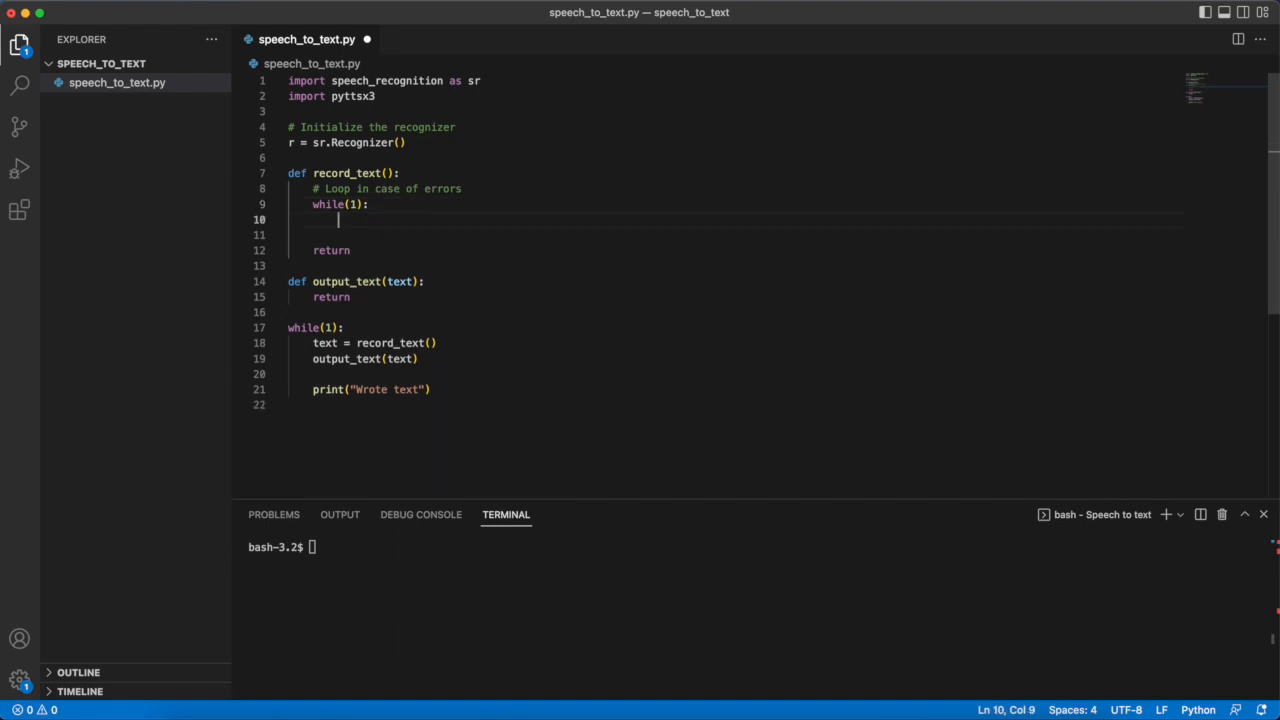
text(try:)
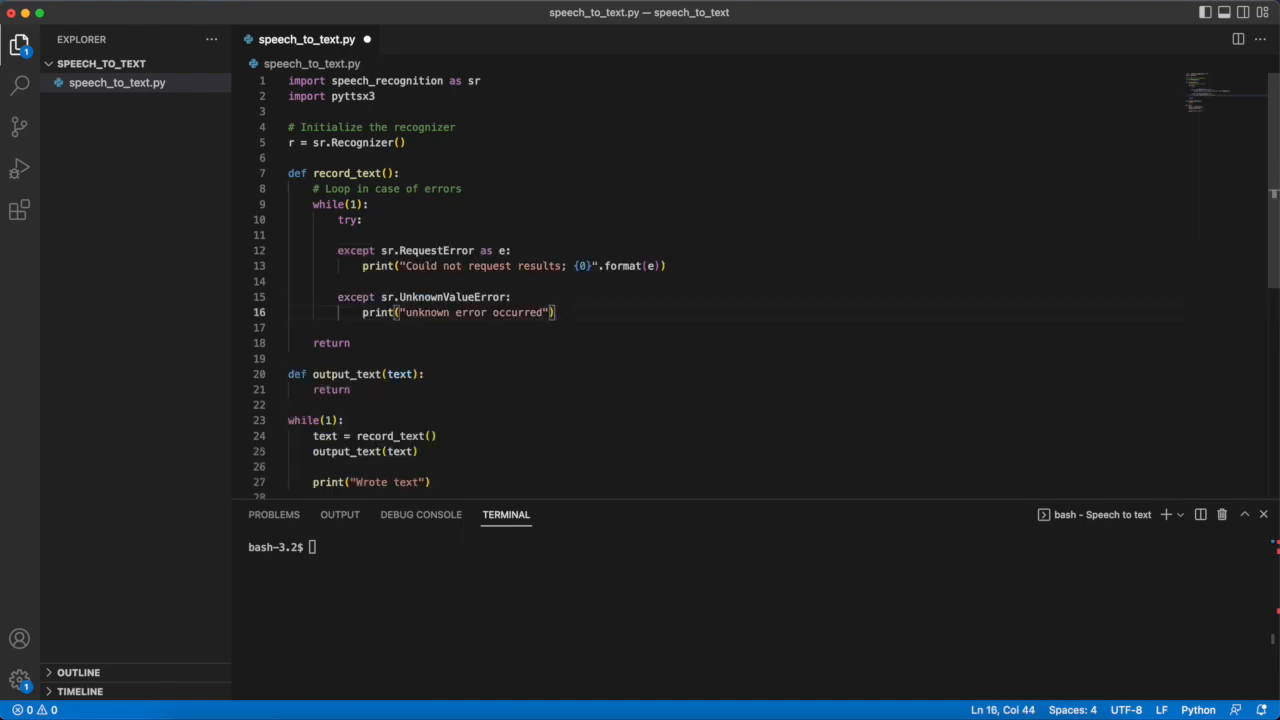
click(366, 219)
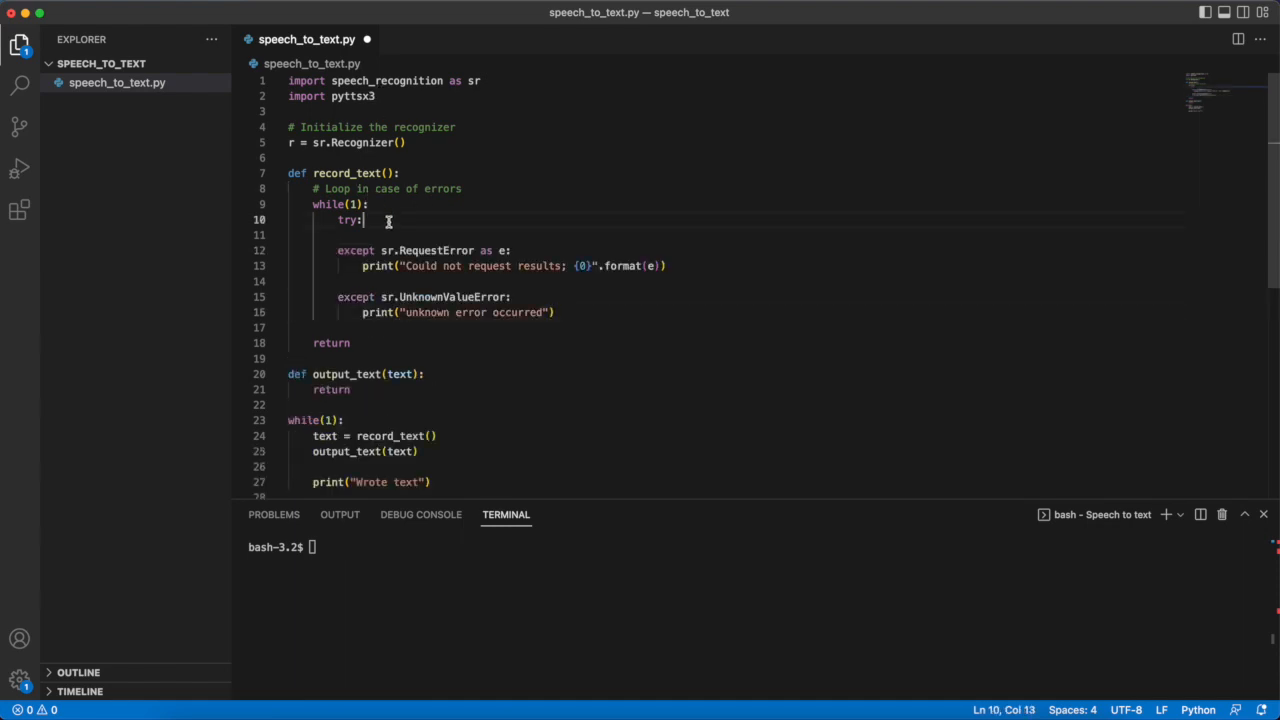
key(enter)
text(with sr.Microphone() as source2:)
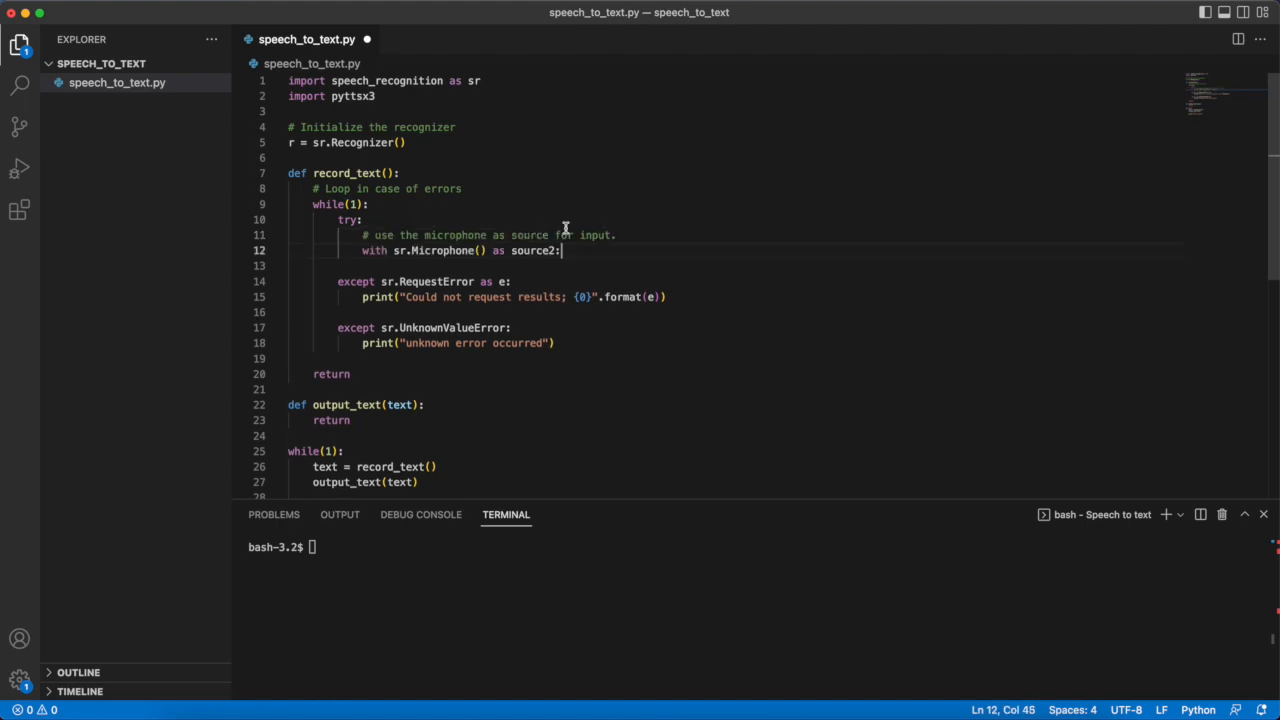
Add ambient-noise adjustment, listening into audio2, and Google recognition into MyText.
key(enter)
text(# Prepare recognizer to receive input)
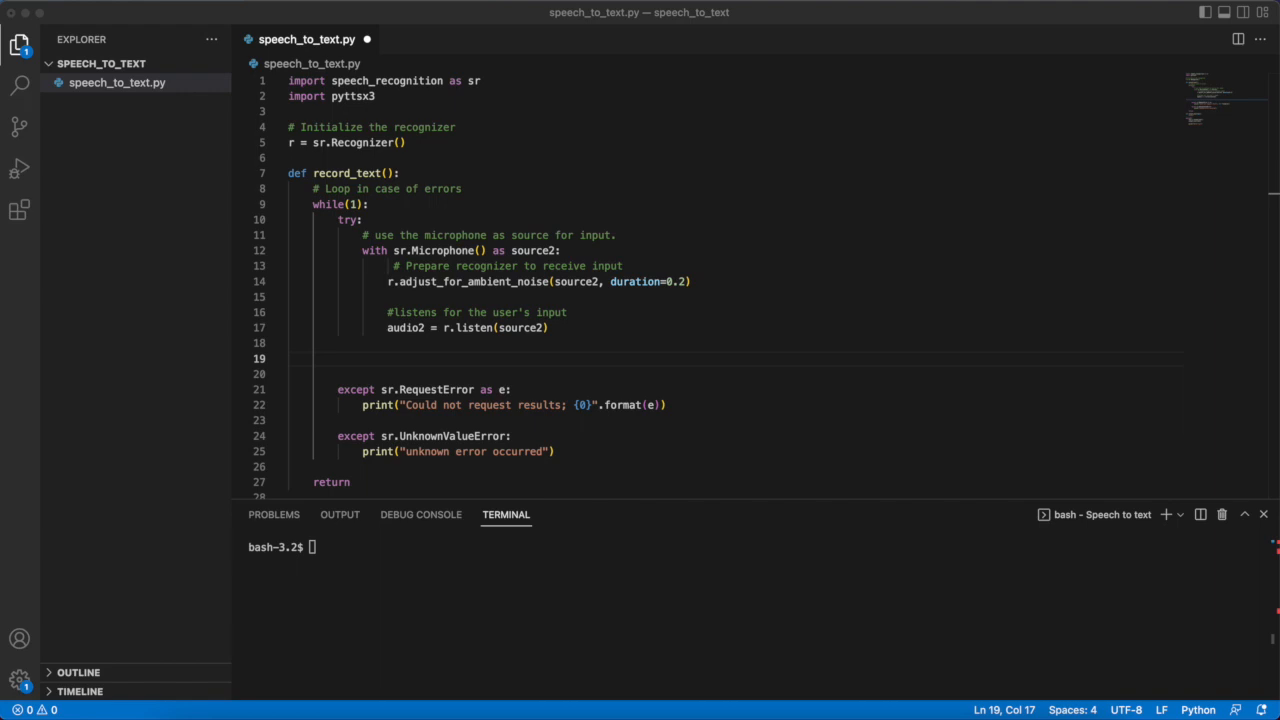
mouse_move(548, 388)
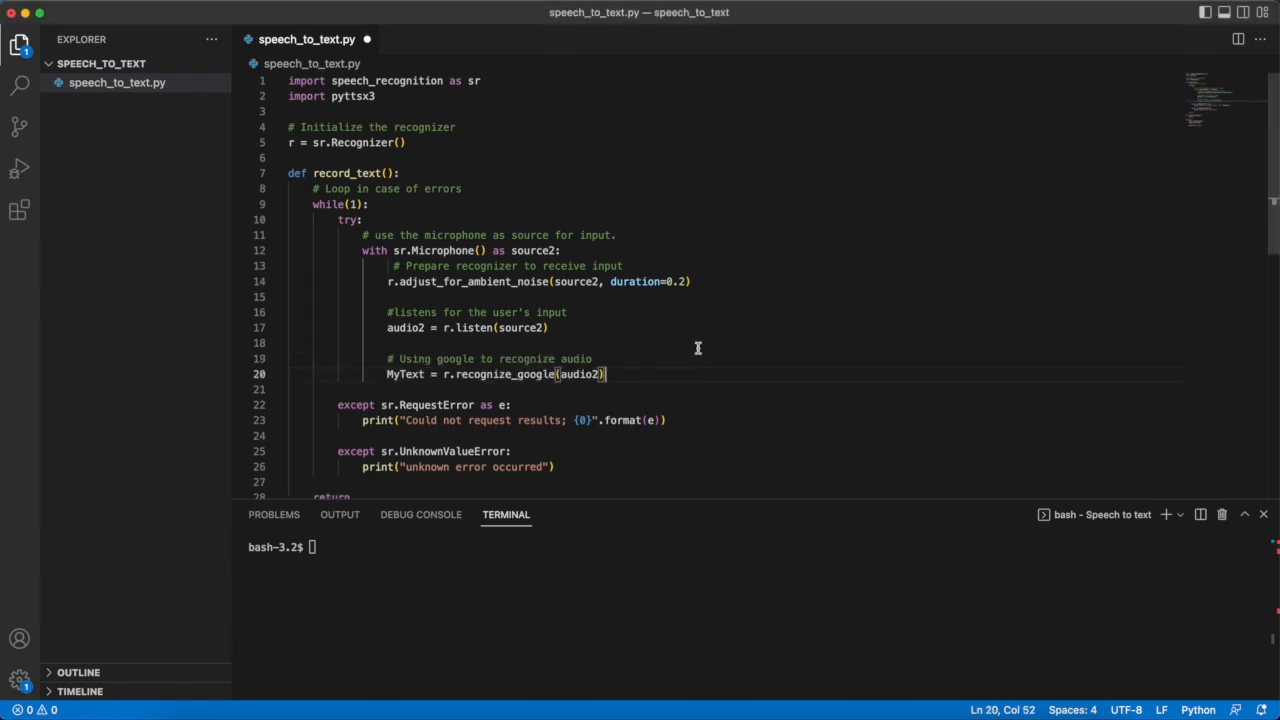
key(enter)
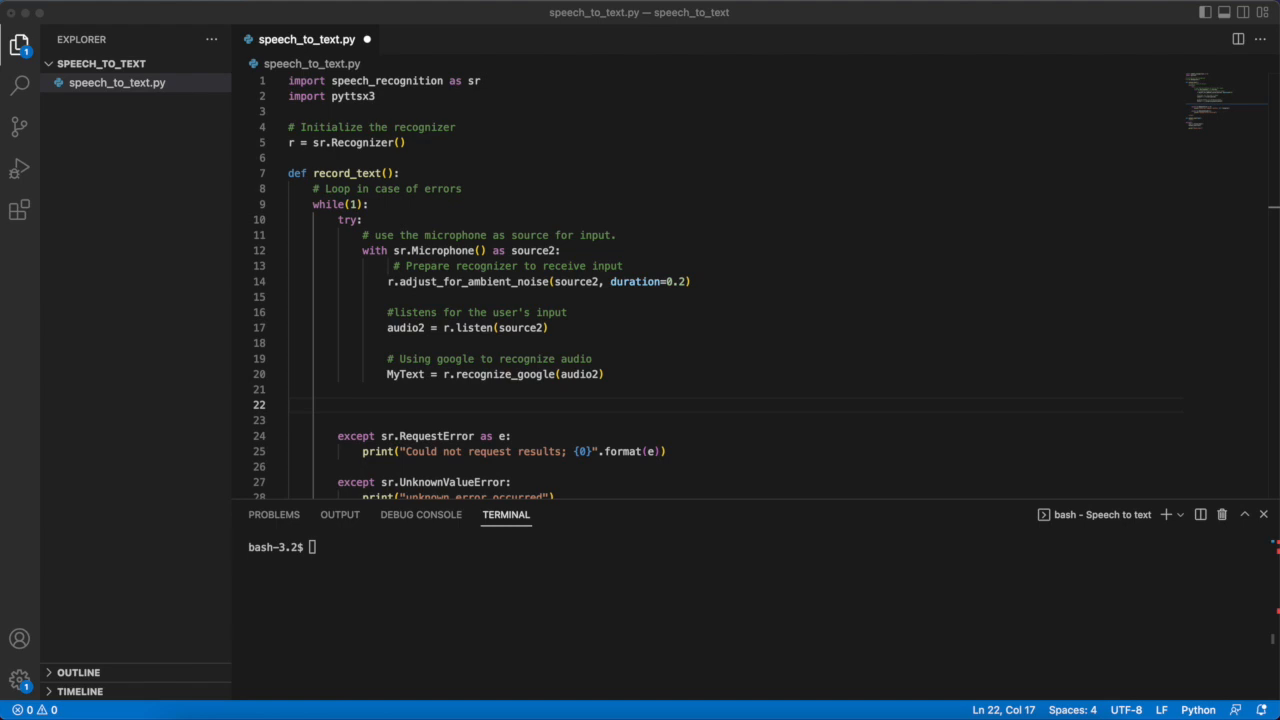
Return MyText from record_text and open a blank line in output_text's body.
text(return MyText)
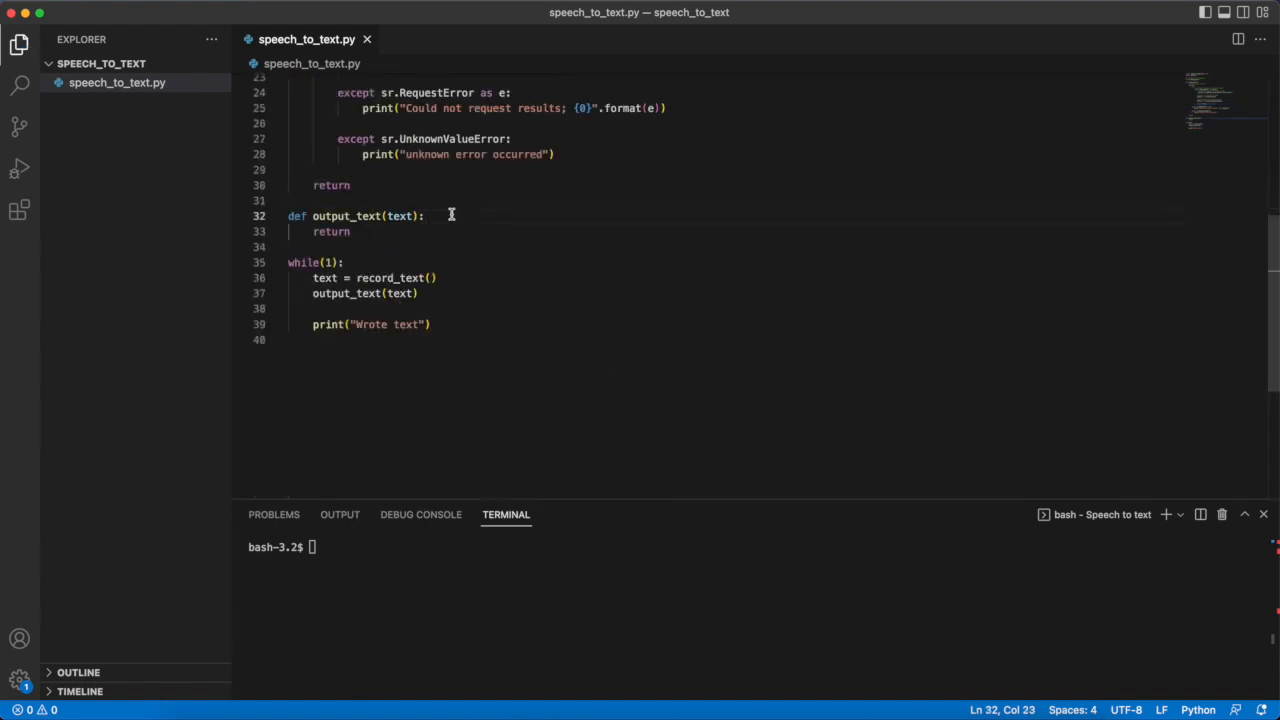
key(Return)
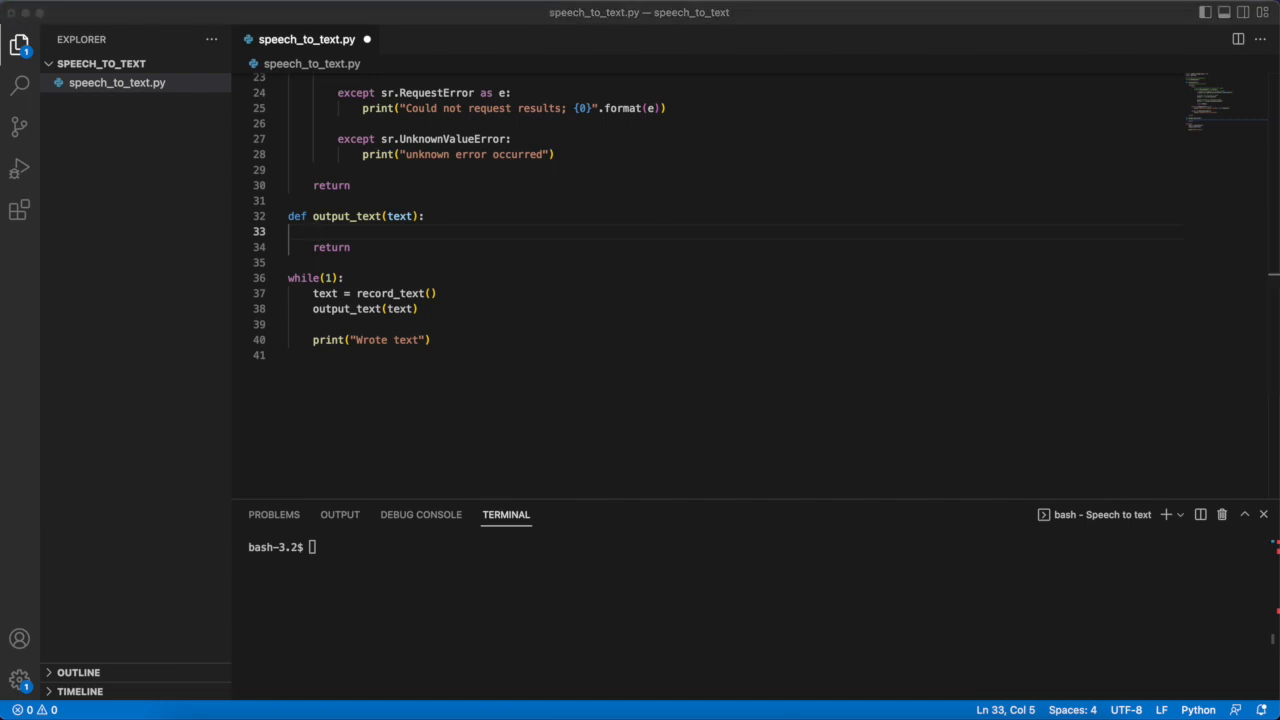
mouse_move(471, 234)
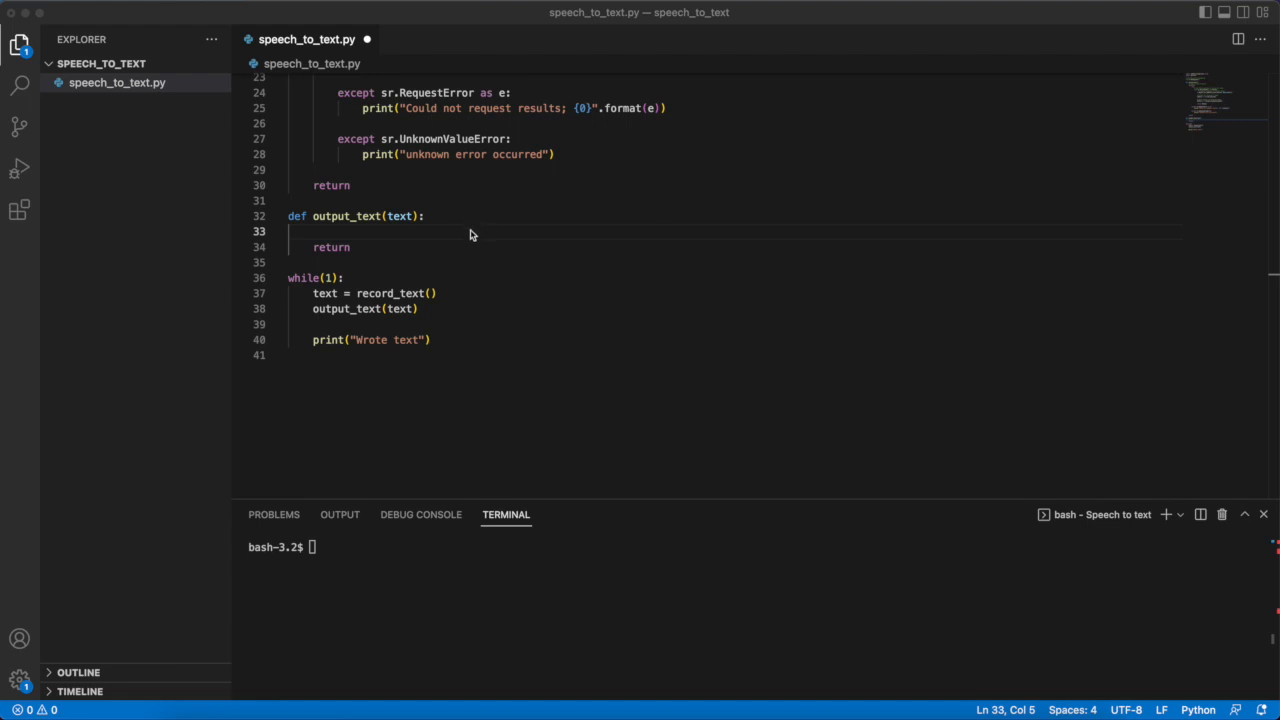
Write output_text to open output.txt in append mode, write text and "\n", then close.
text(f = open("output.txt", "a"))
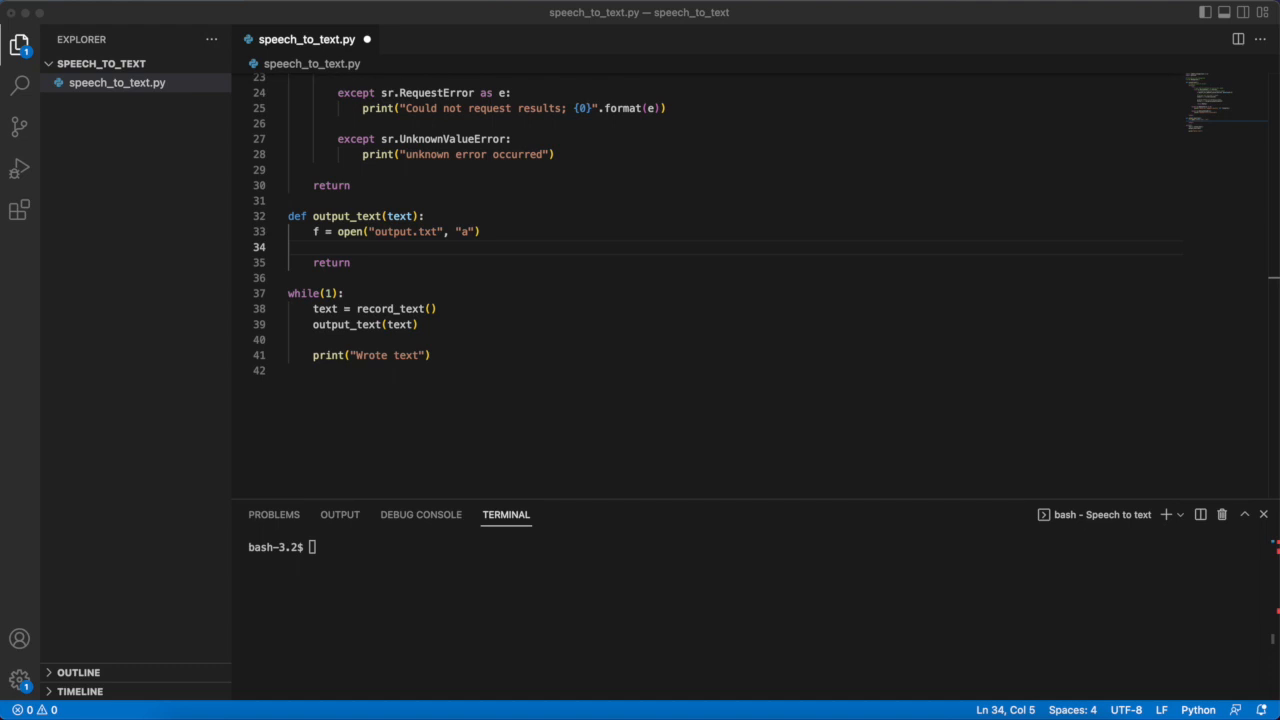
mouse_move(478, 237)
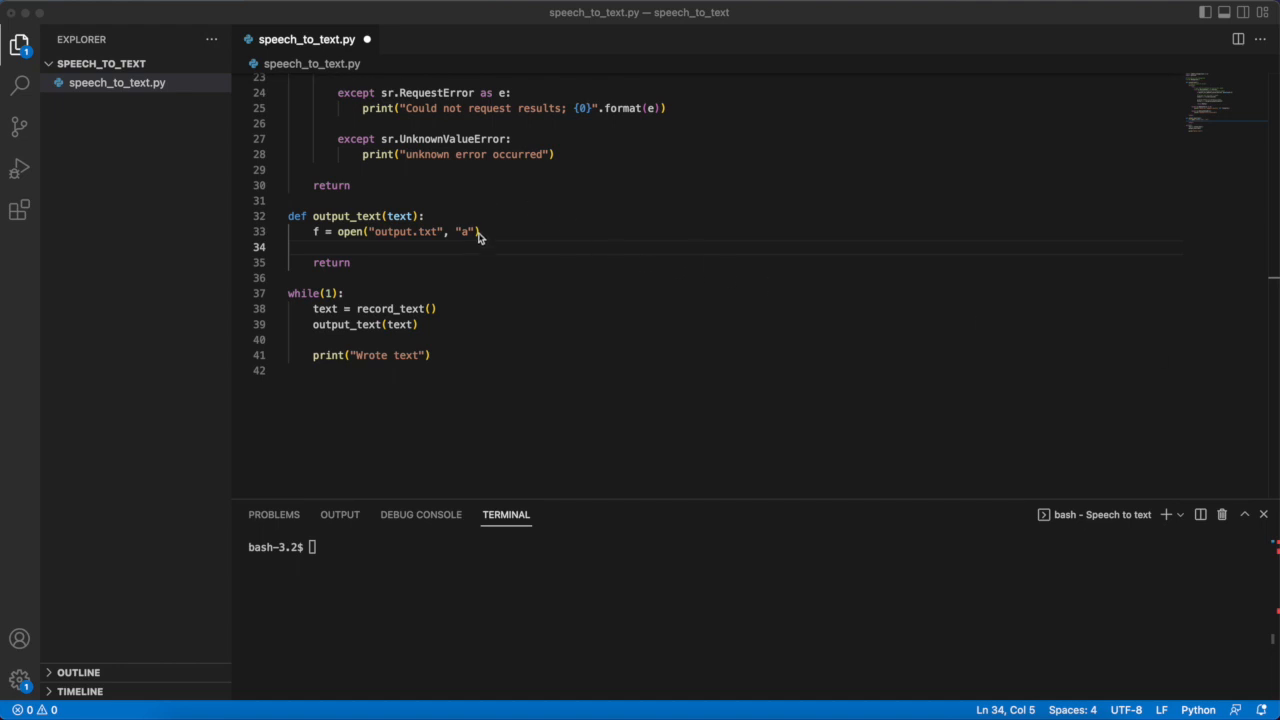
text(f.write(text))
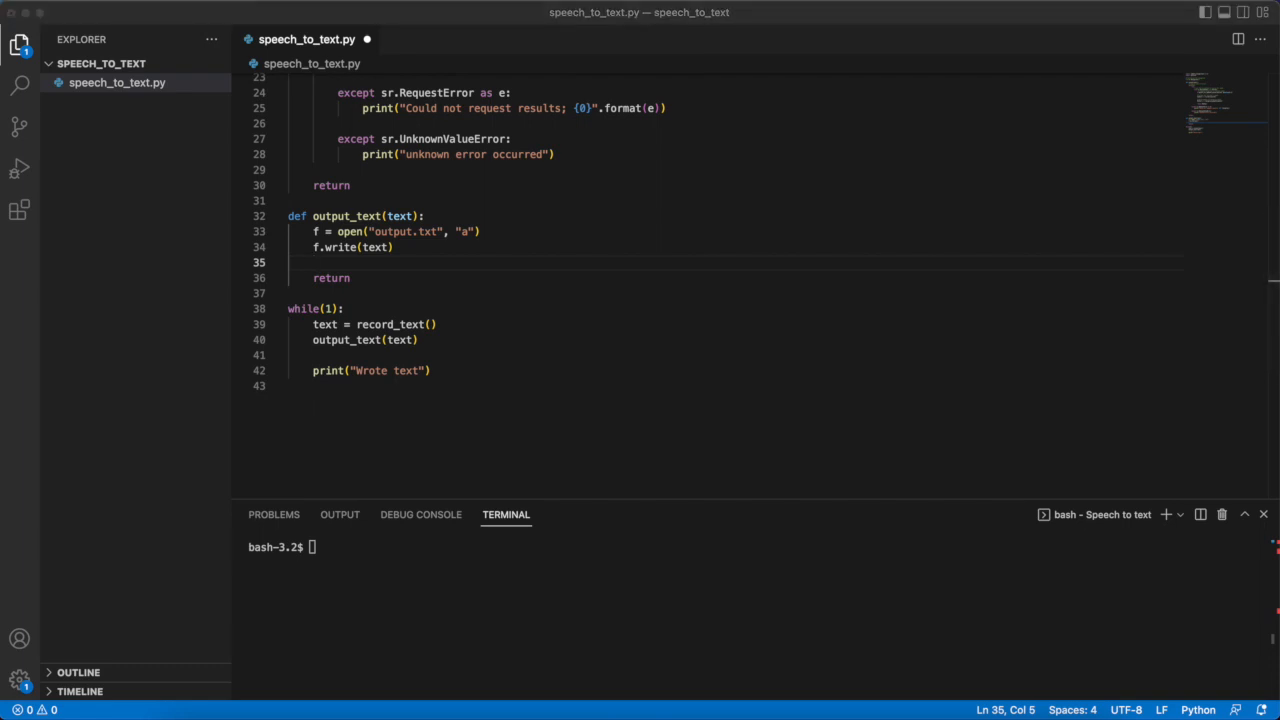
click(394, 247)
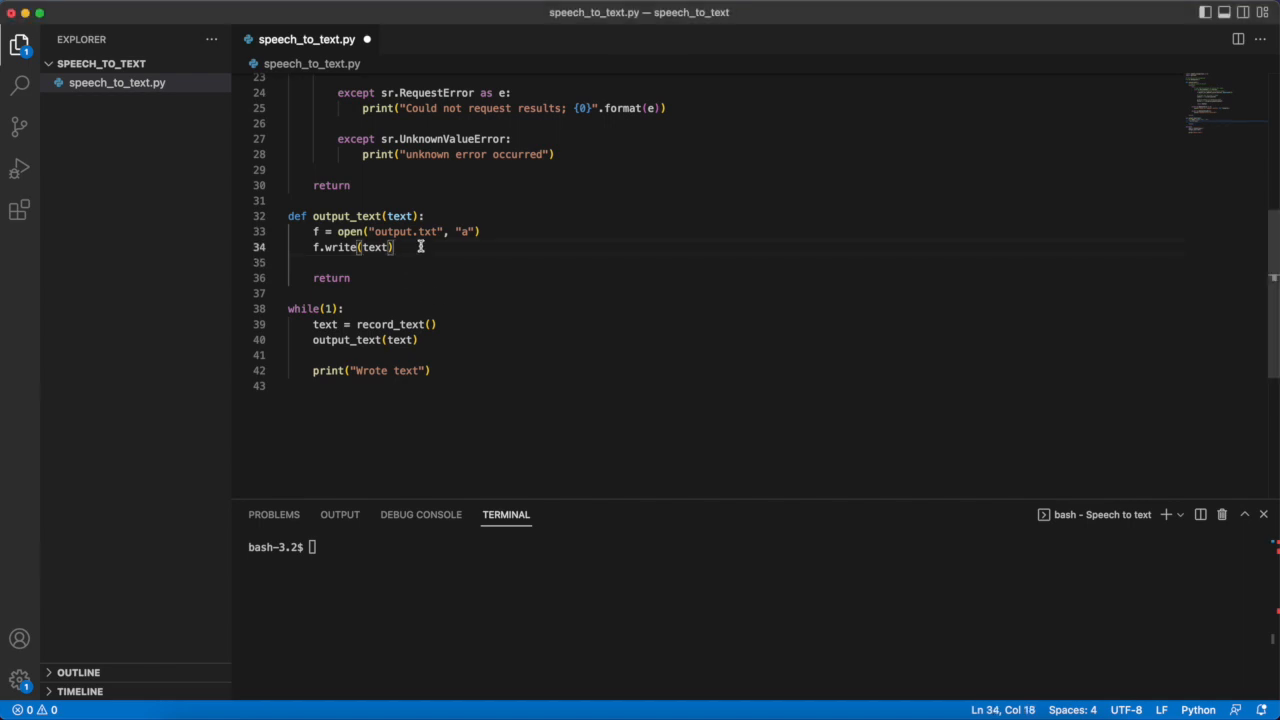
text(f.write("\n"))
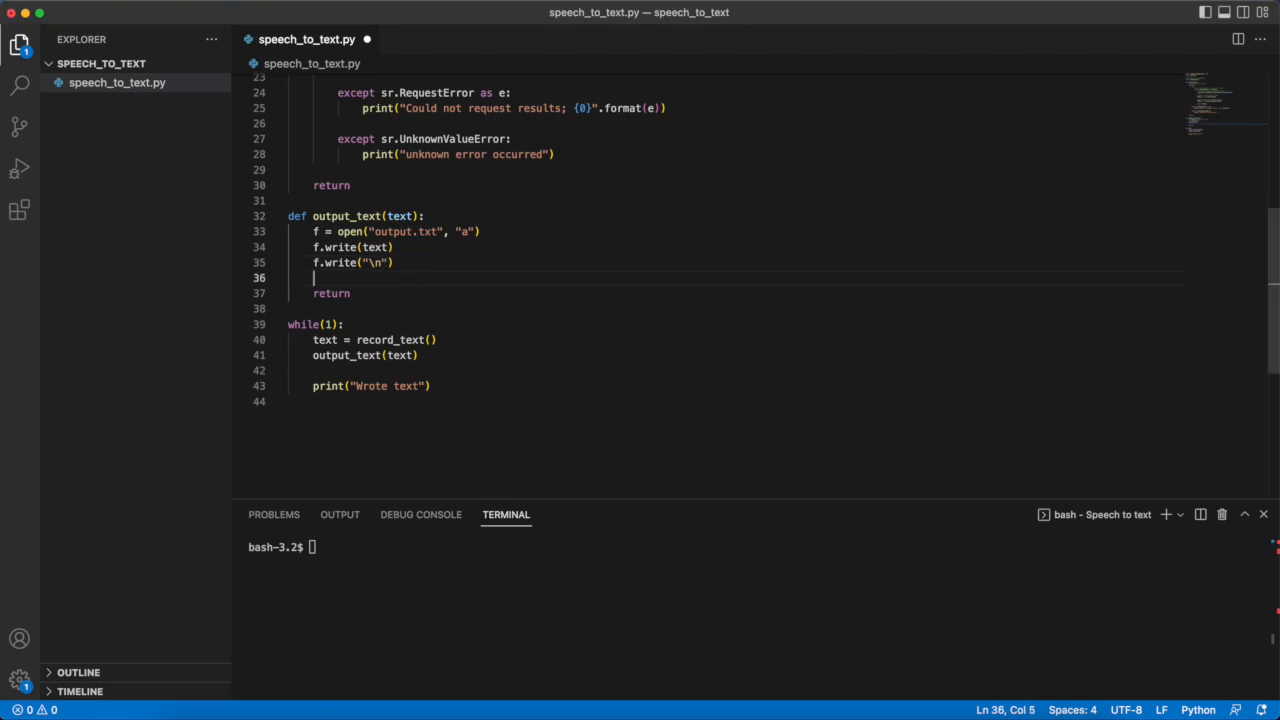
text(f.close())
text(touc)
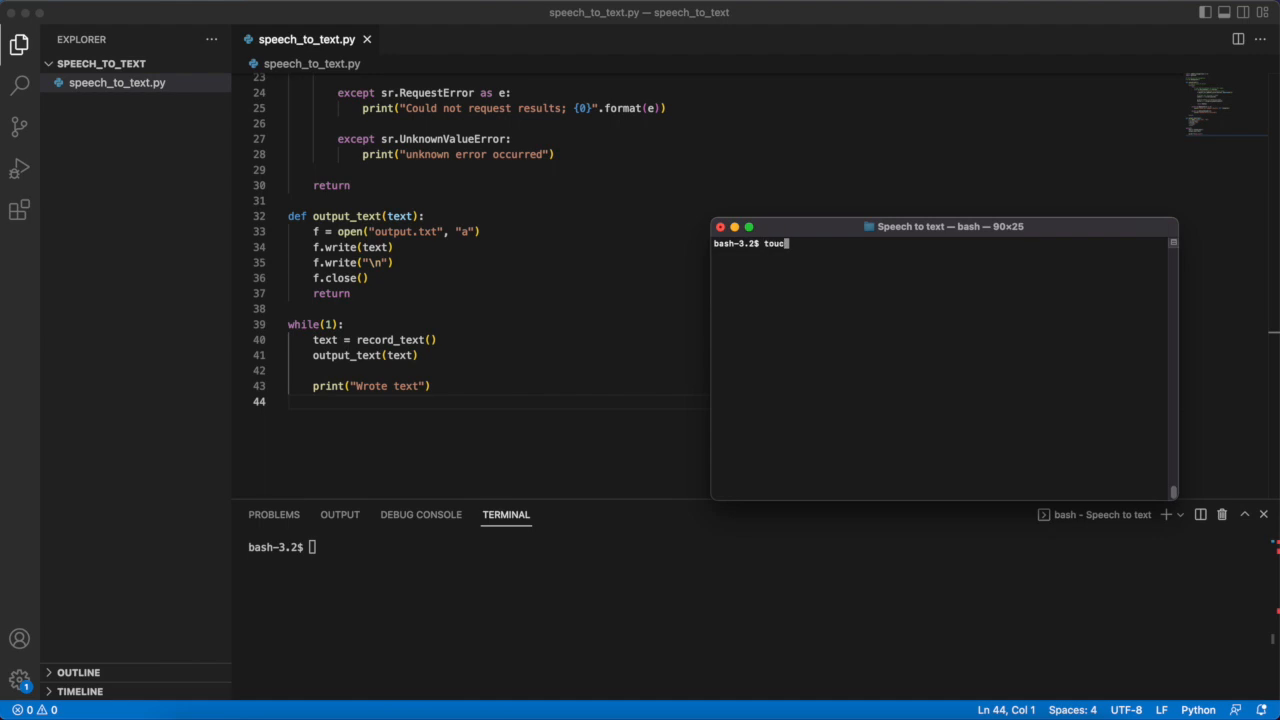
Create output.txt with touch and follow it using tail -f.
text(output)
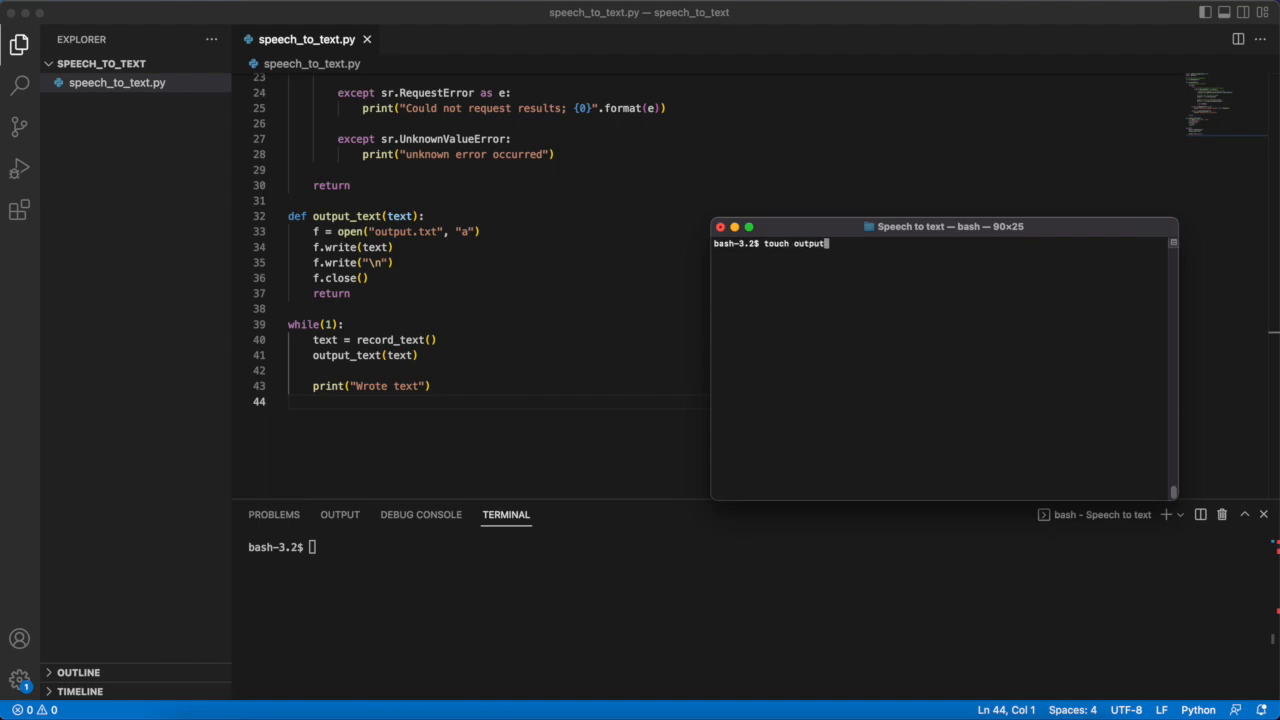
key(Return)
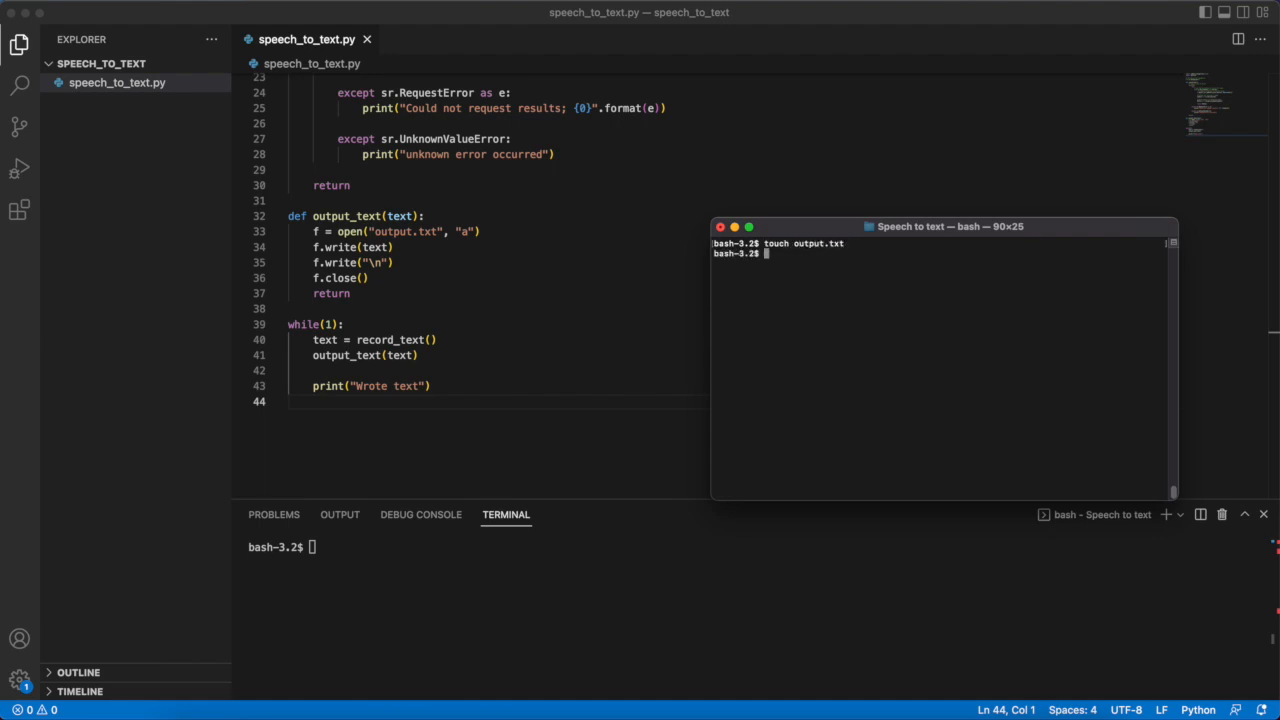
text(tail -f)
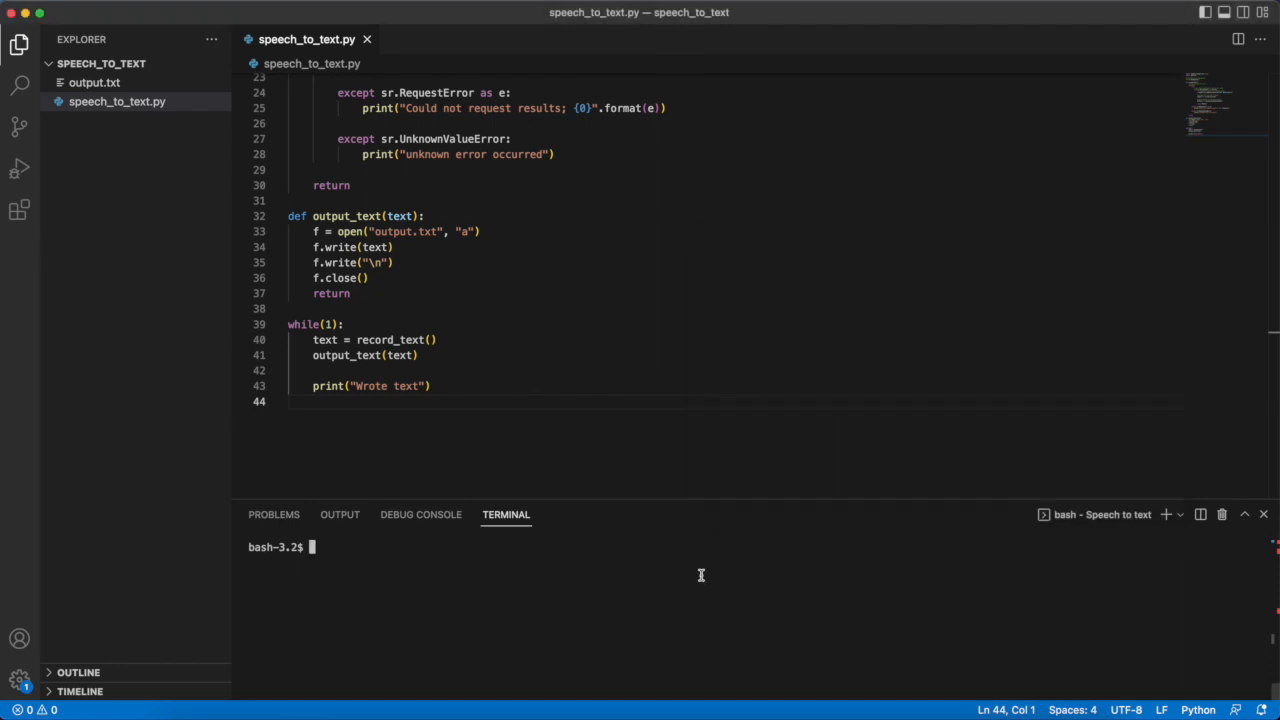
Run python3 speech_to_text.py in the VS Code terminal.
text(python)
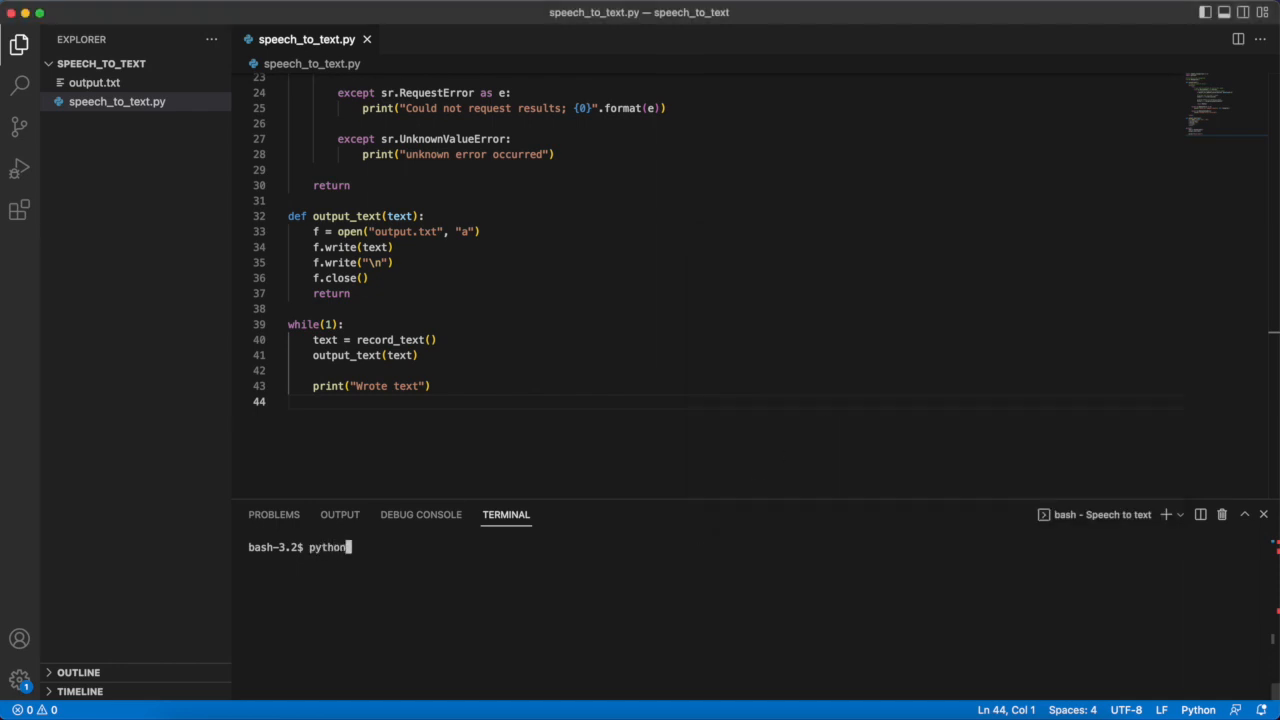
text(3 speech_to_text.py)
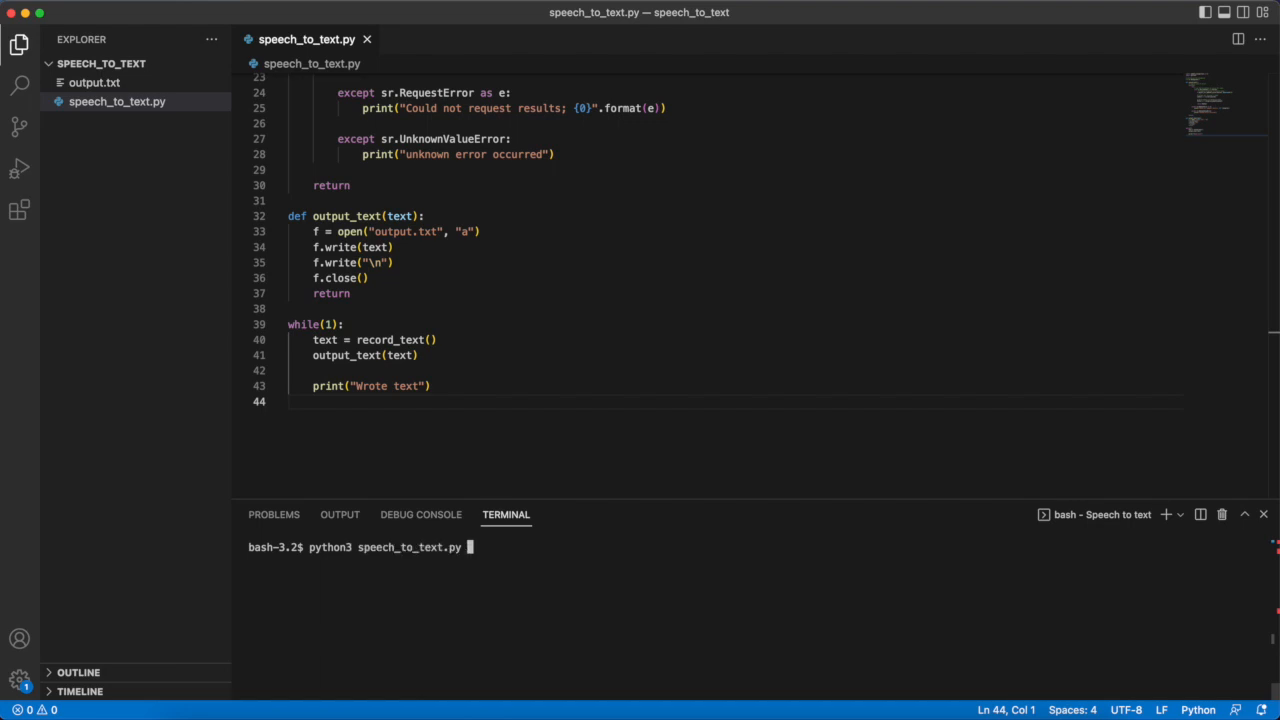
key(Return)
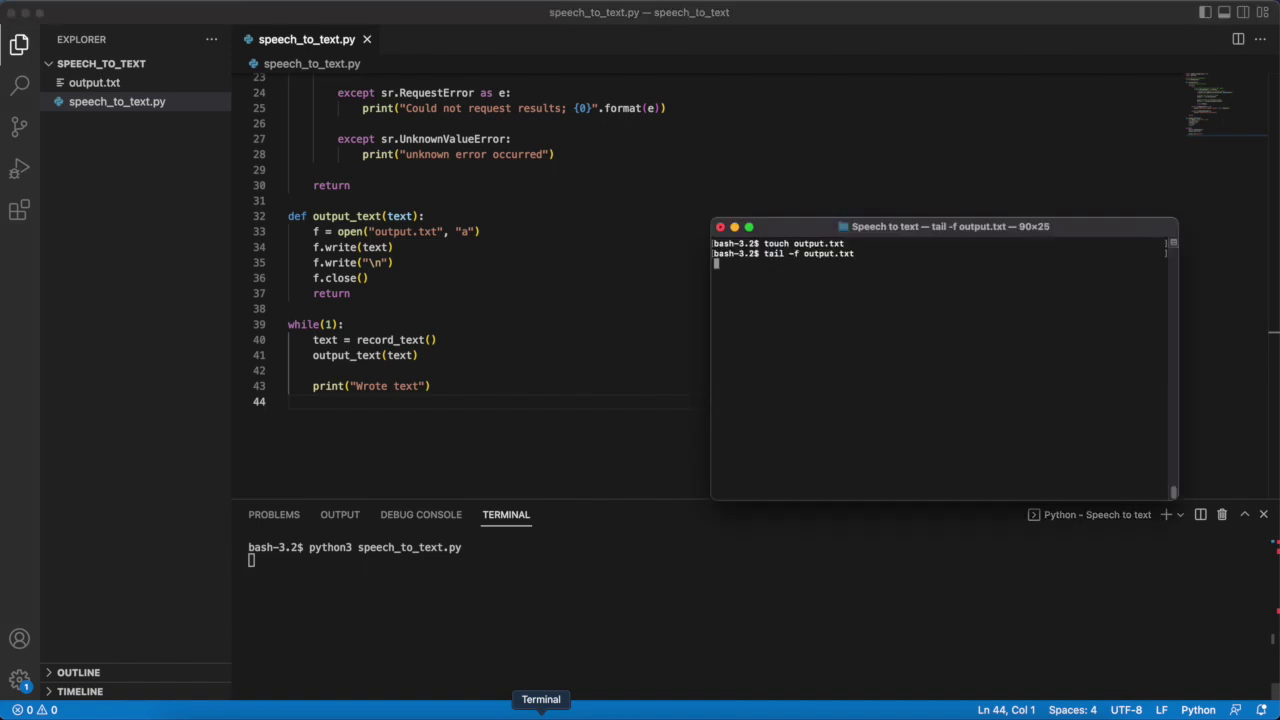
mouse_move(1035, 321)
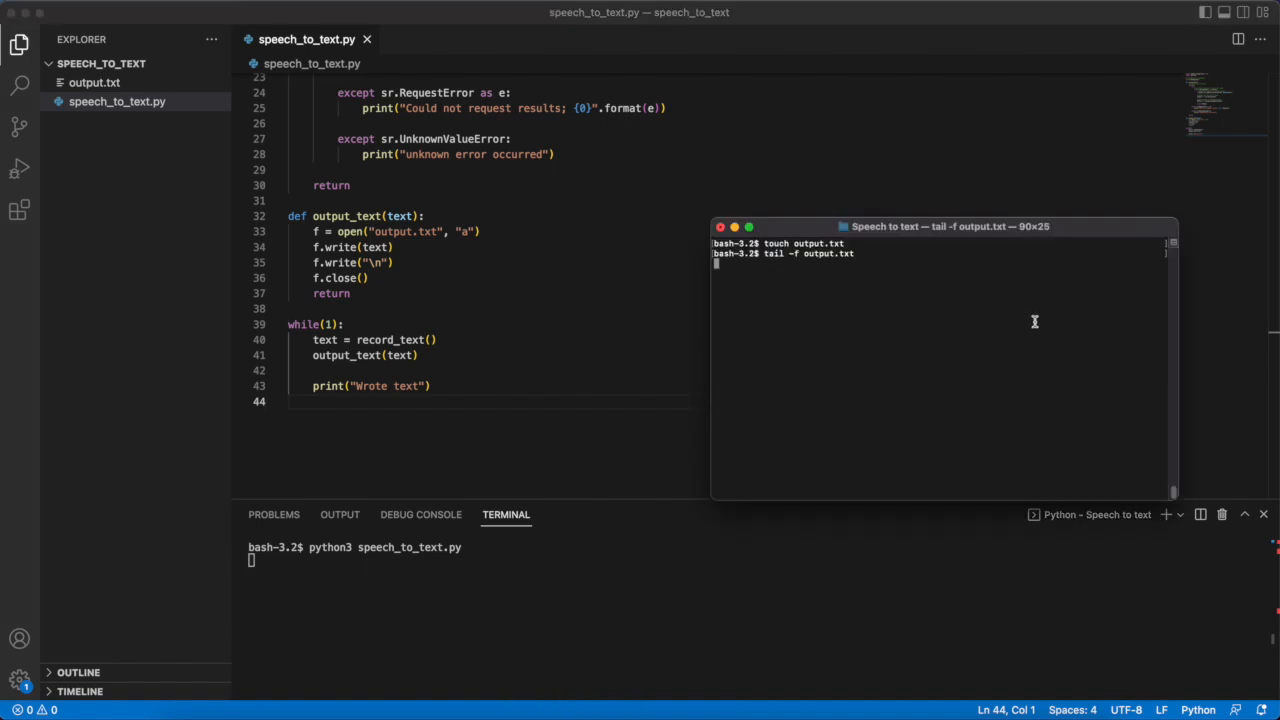